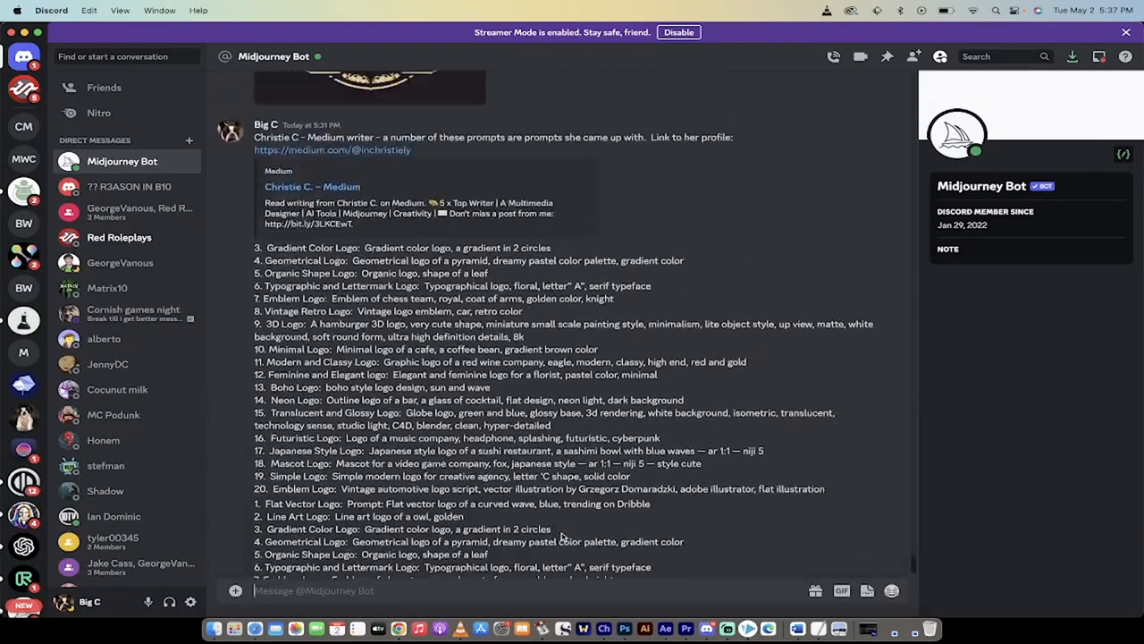
# Scroll through the first part of the Midjourney logo prompts in Discord
pyautogui.scroll(-3)
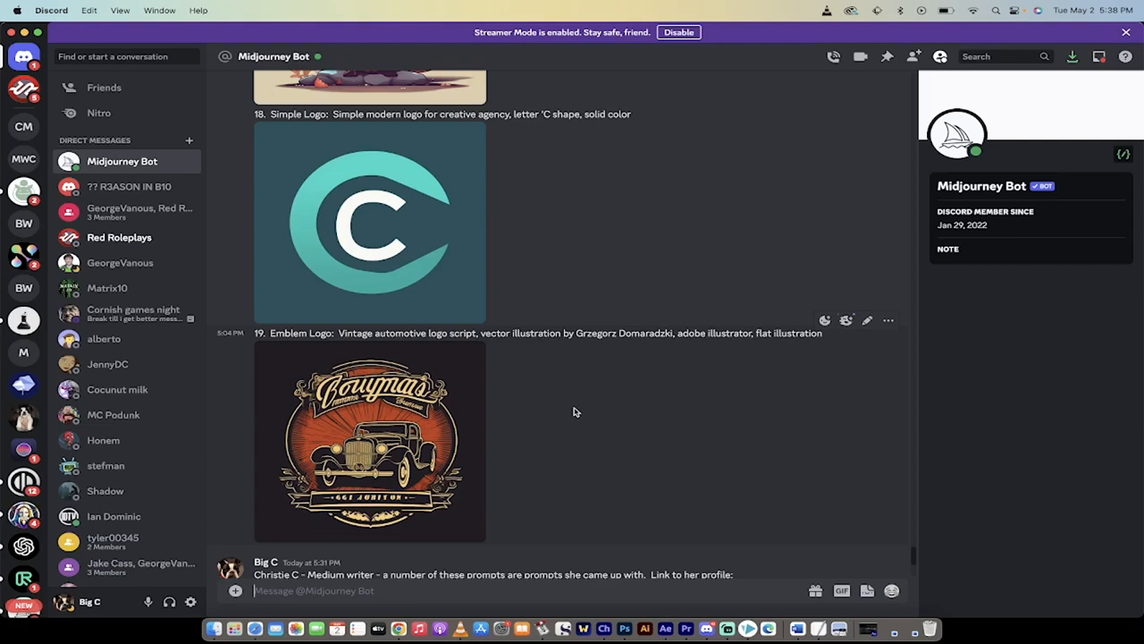
pyautogui.moveTo(566, 423)
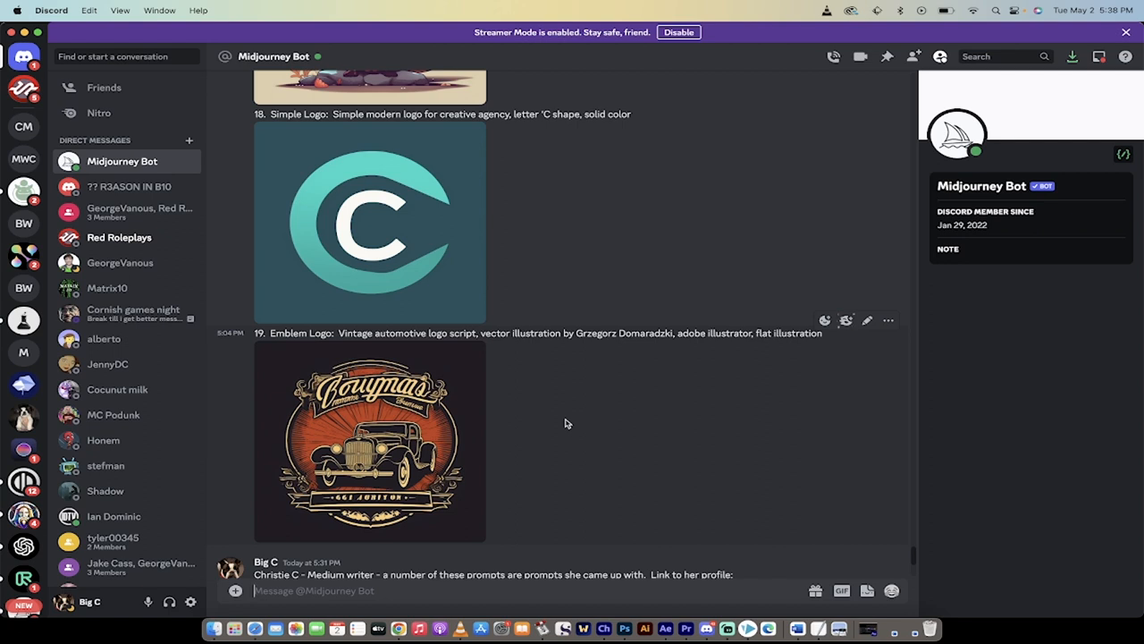
pyautogui.moveTo(555, 400)
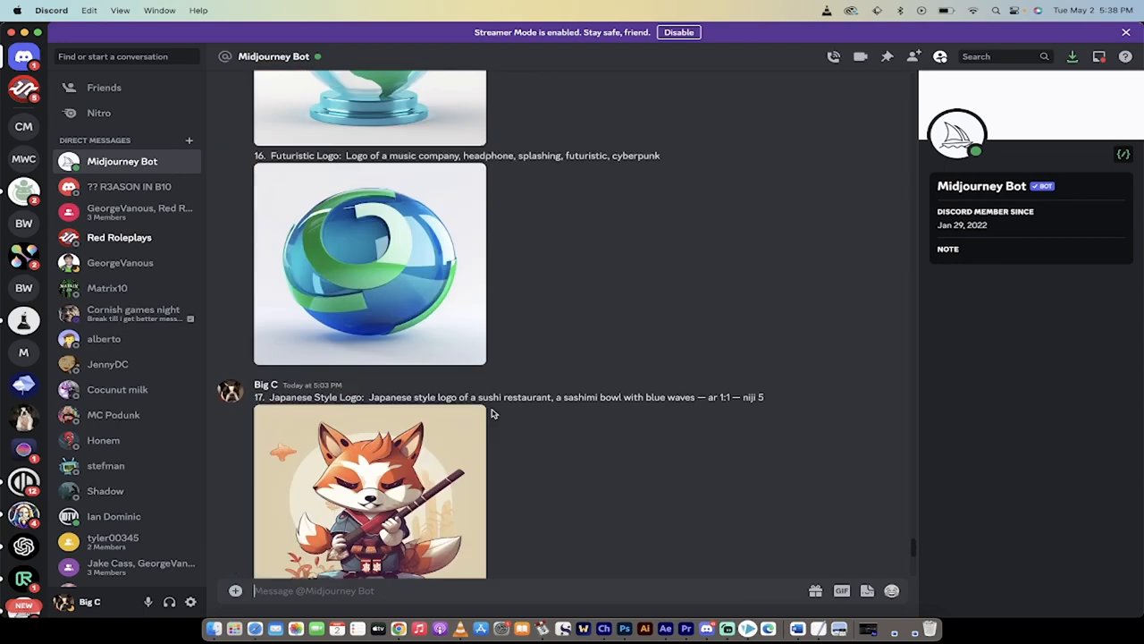
pyautogui.scroll(-3)
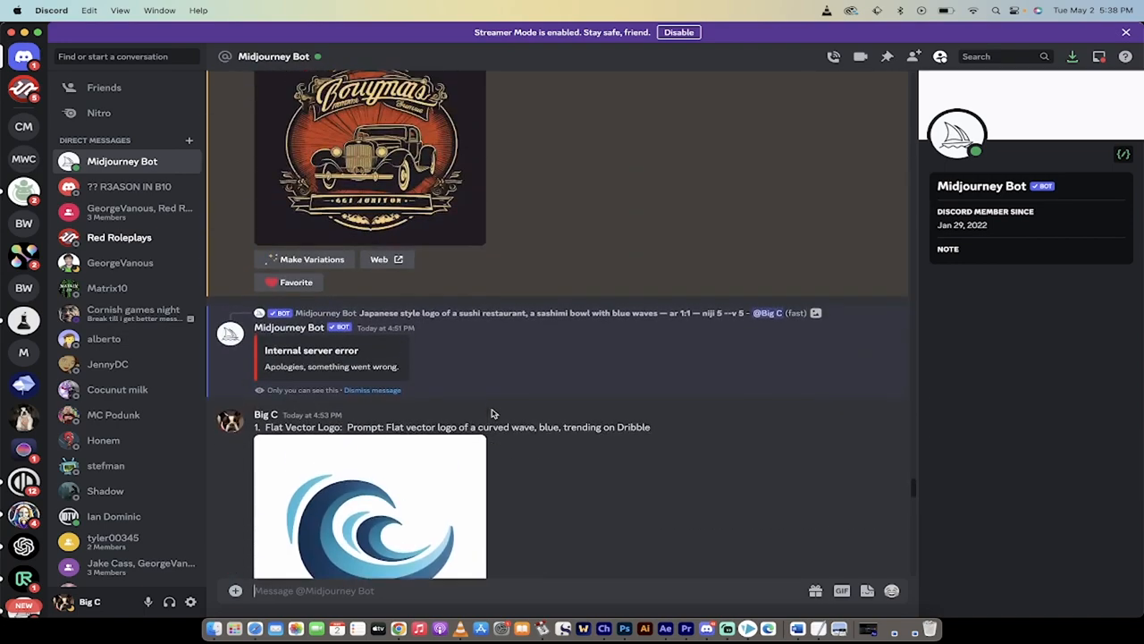
pyautogui.scroll(-3)
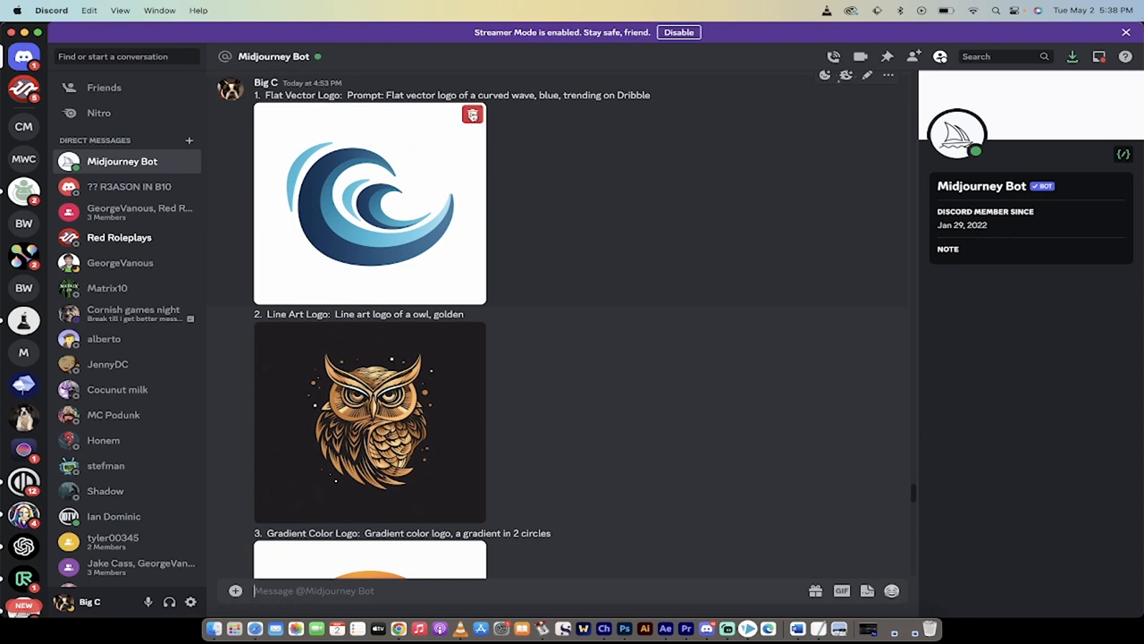
pyautogui.scroll(-3)
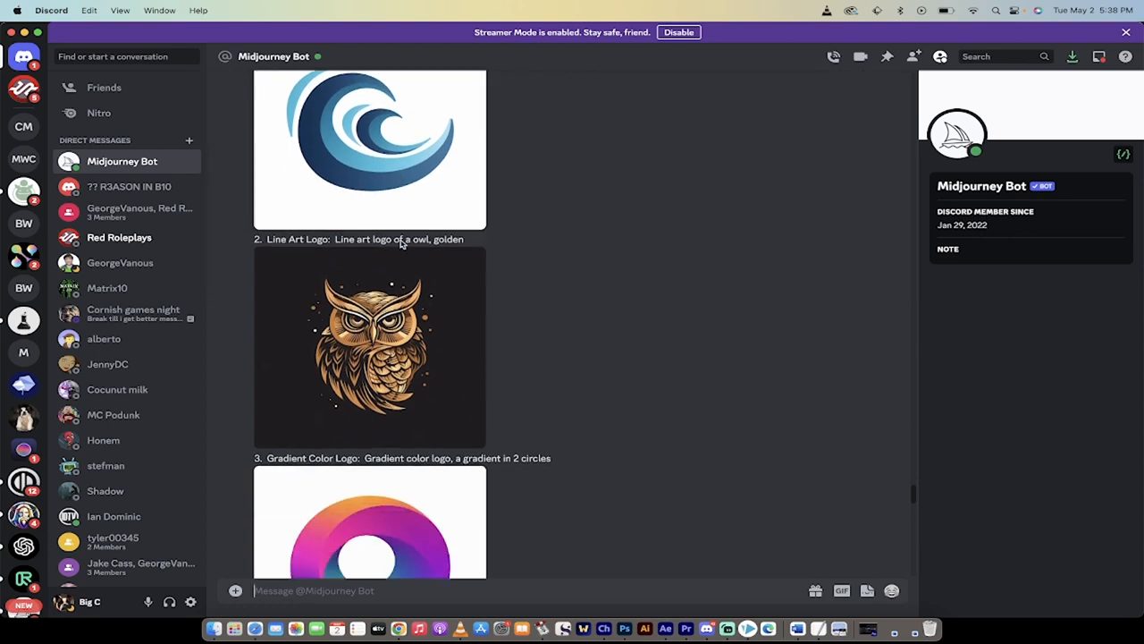
pyautogui.click(369, 149)
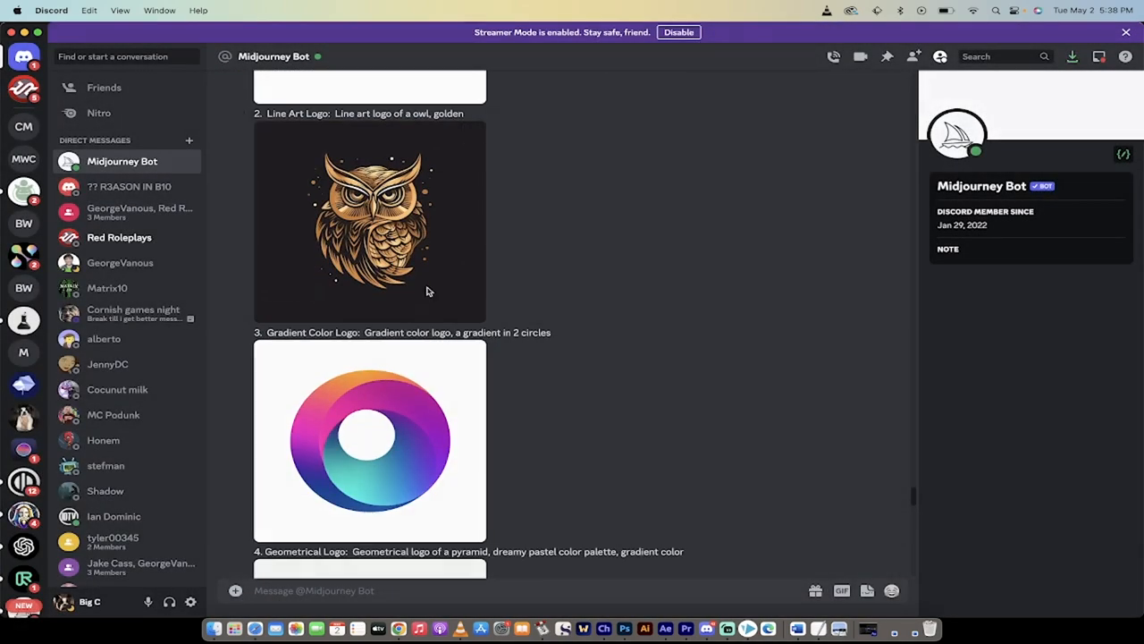
pyautogui.moveTo(505, 236)
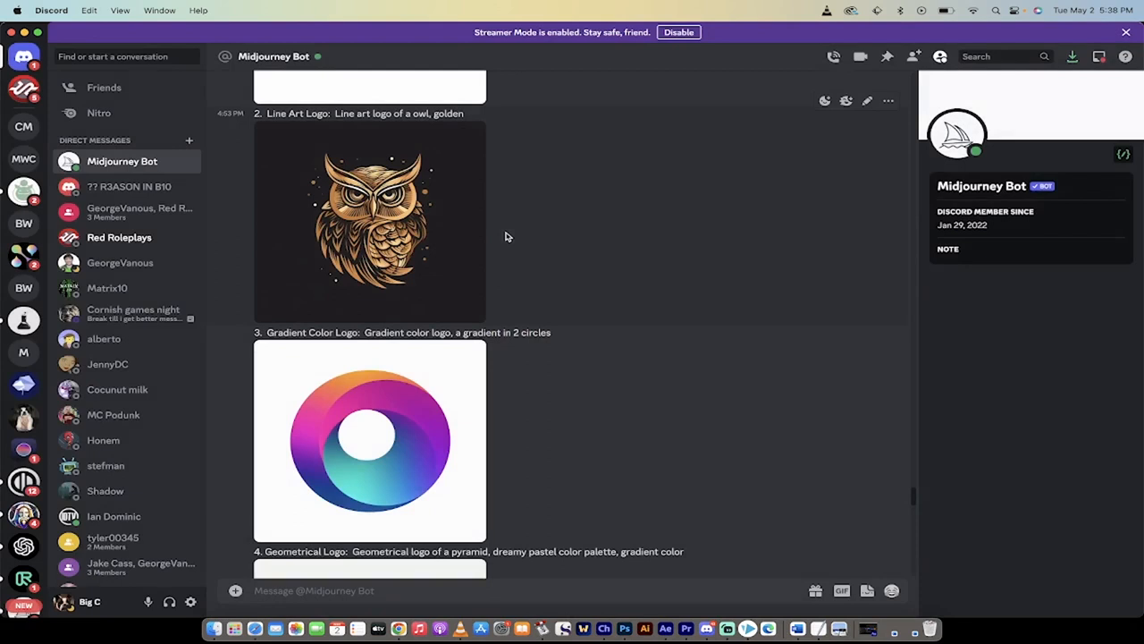
pyautogui.scroll(-3)
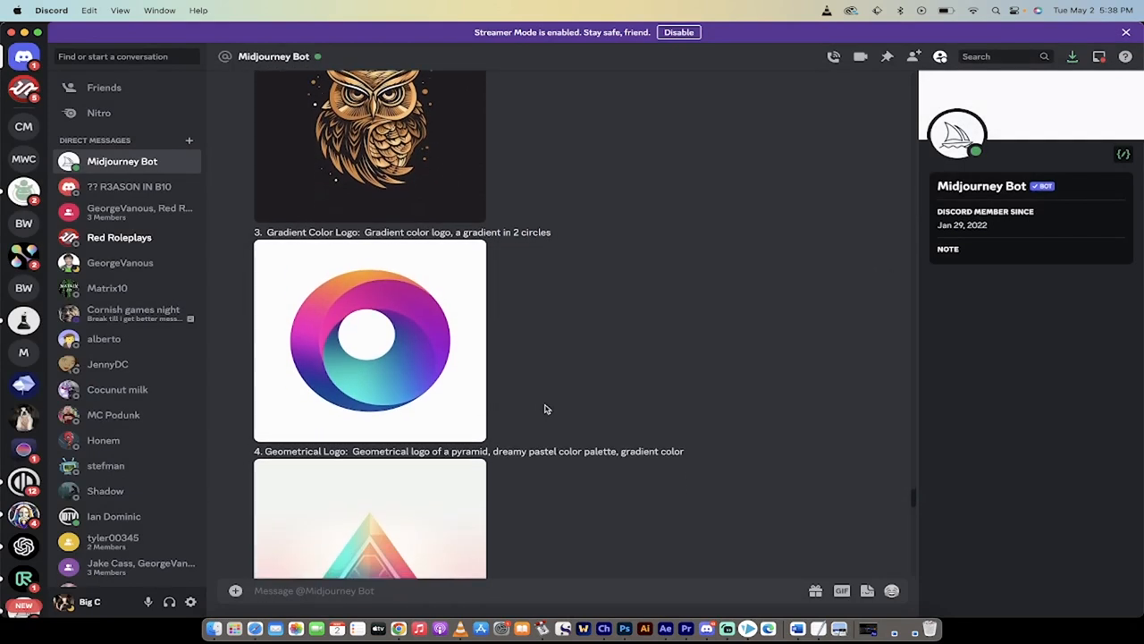
pyautogui.scroll(-3)
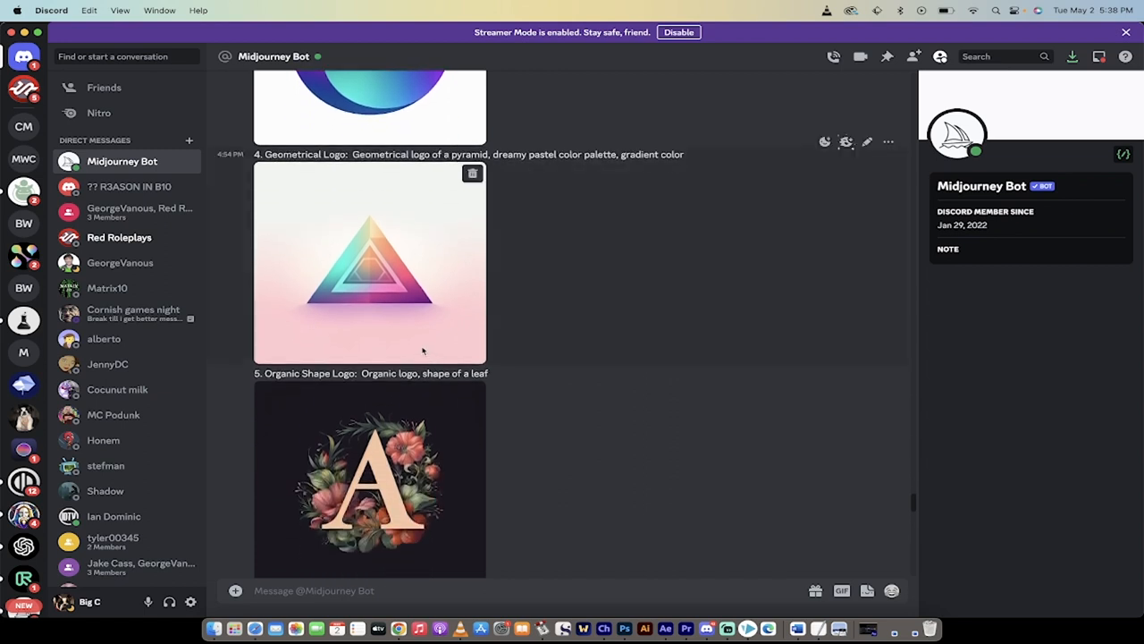
pyautogui.moveTo(420, 242)
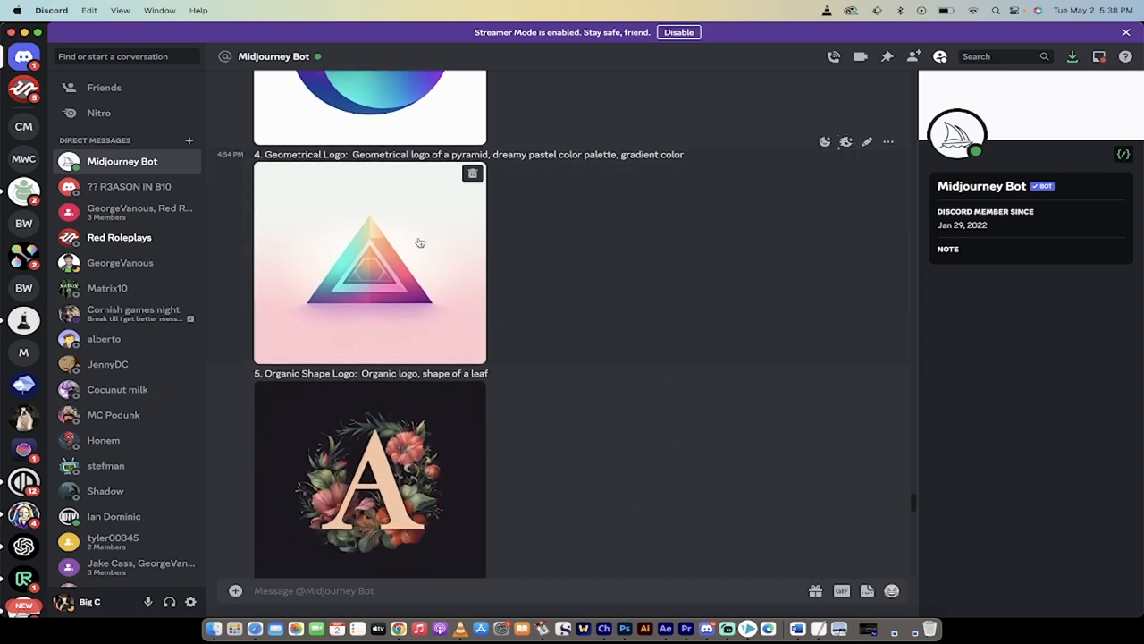
pyautogui.moveTo(570, 116)
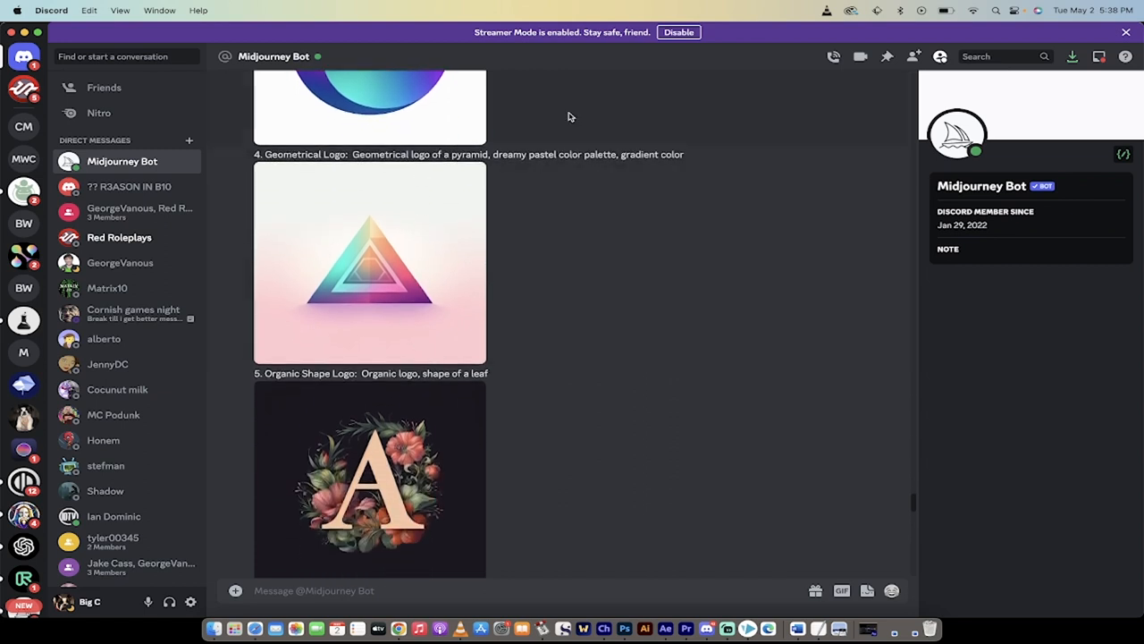
pyautogui.scroll(-3)
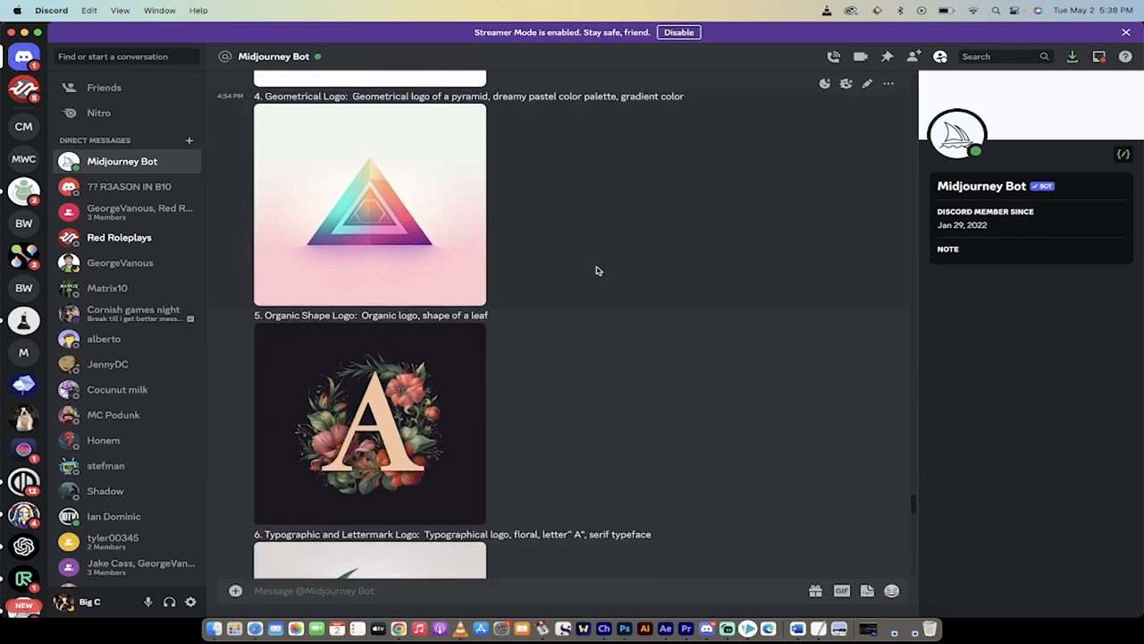
pyautogui.scroll(-3)
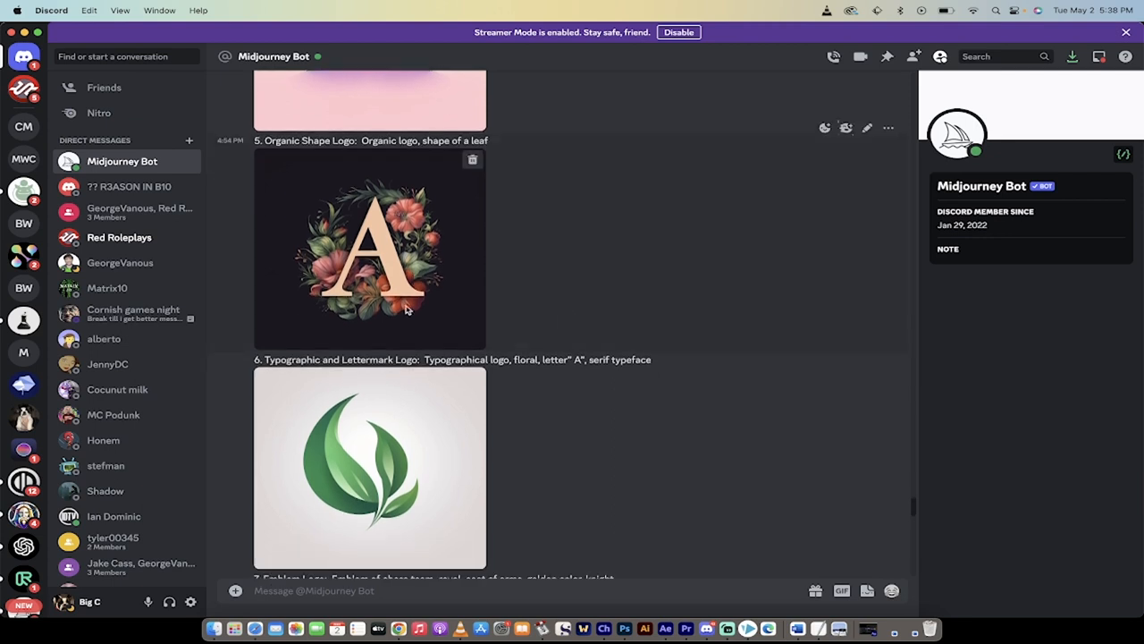
pyautogui.scroll(-3)
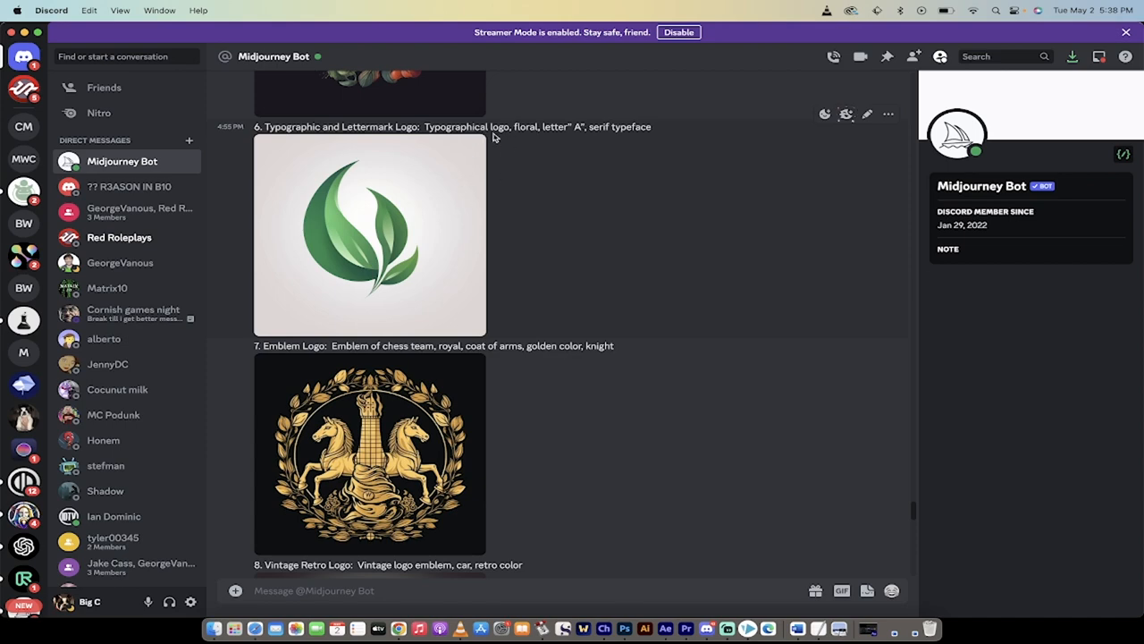
pyautogui.moveTo(523, 256)
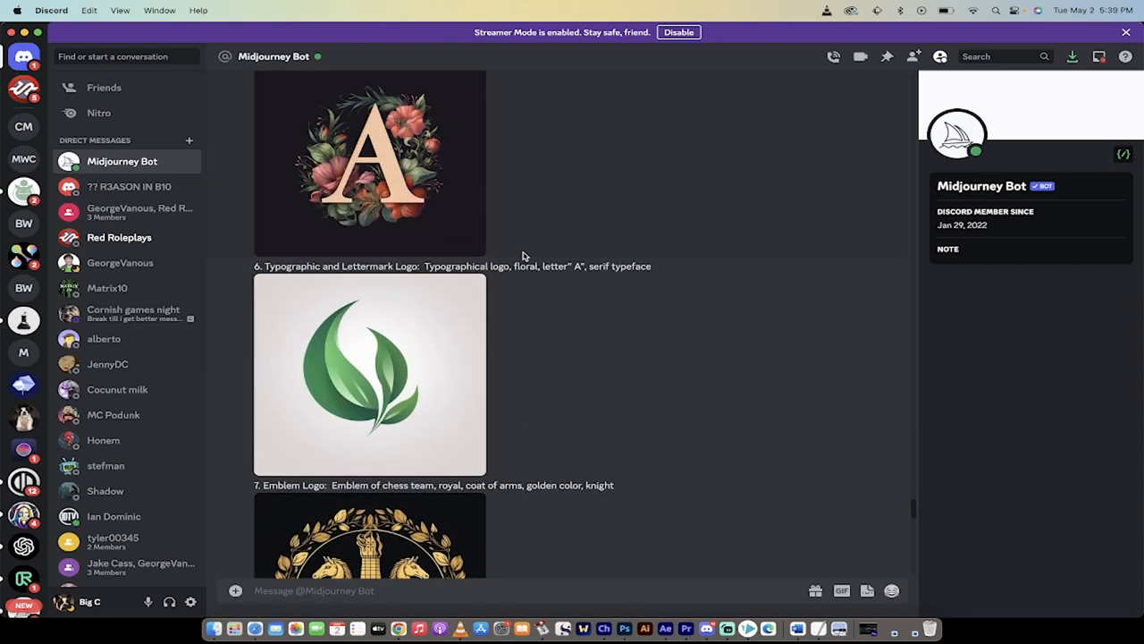
# Finish reviewing the logo prompts, then bring Vectorizer.AI in Chrome to the front
pyautogui.scroll(-3)
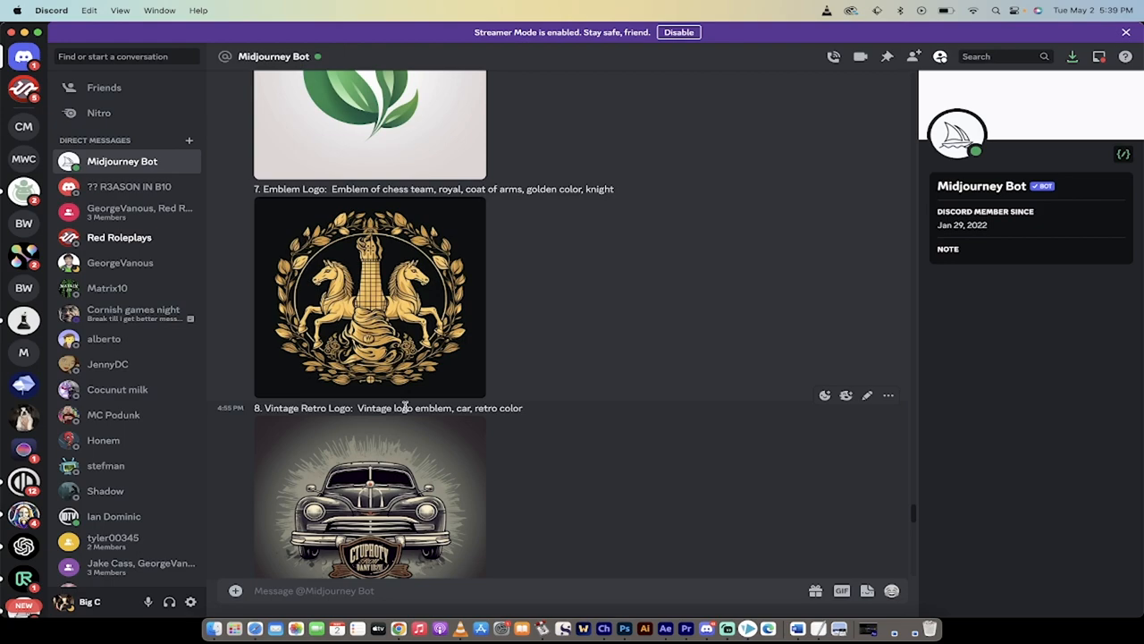
pyautogui.scroll(-3)
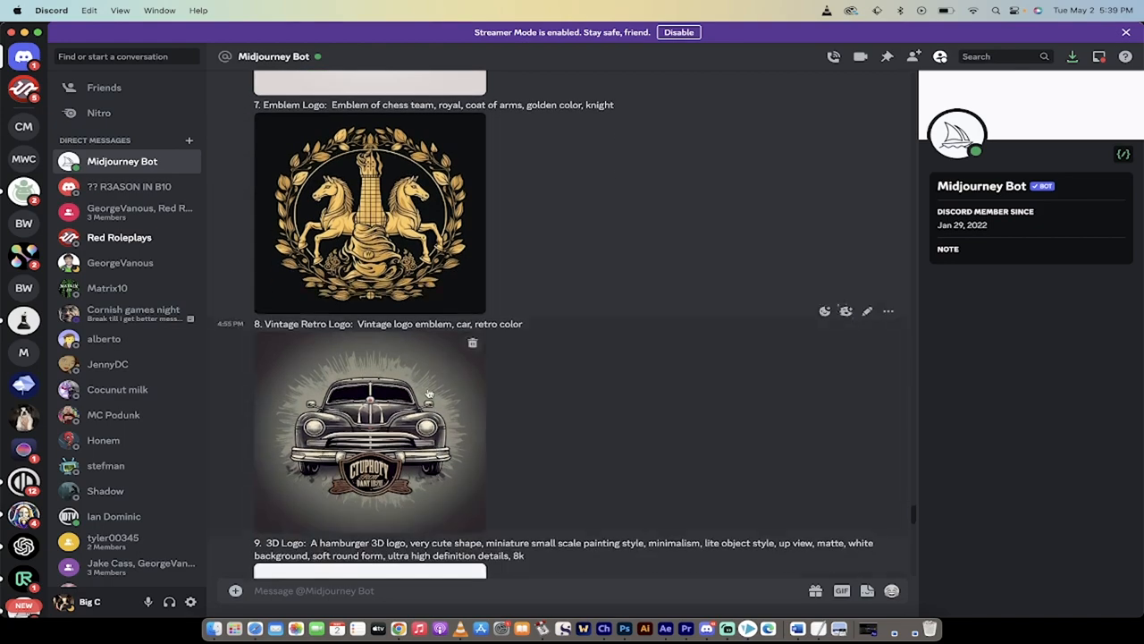
pyautogui.click(369, 429)
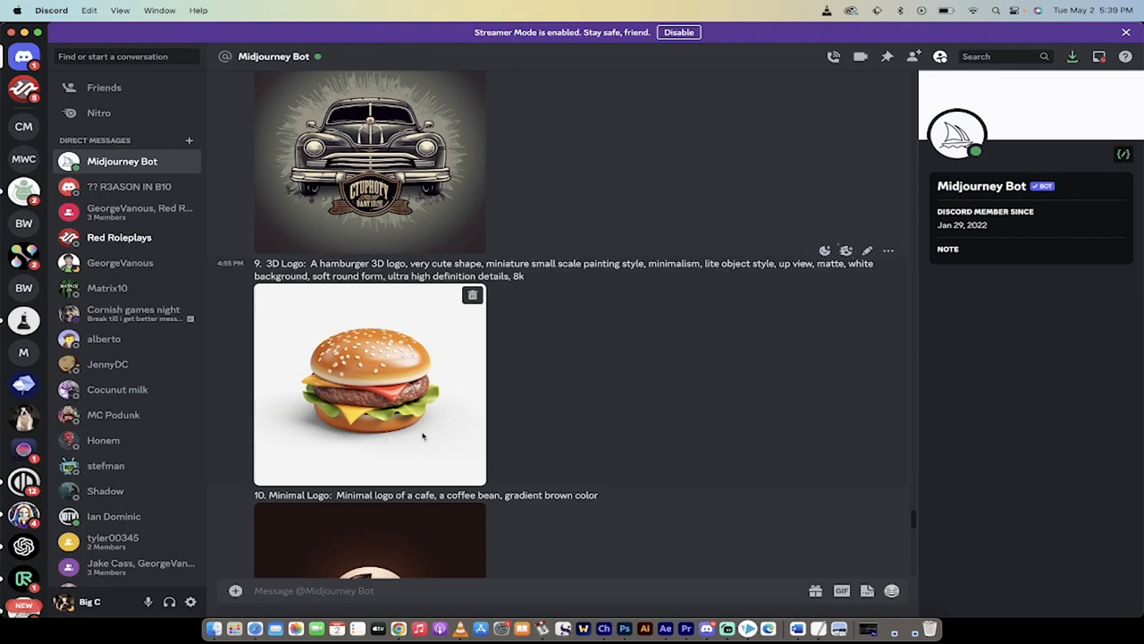
pyautogui.scroll(-3)
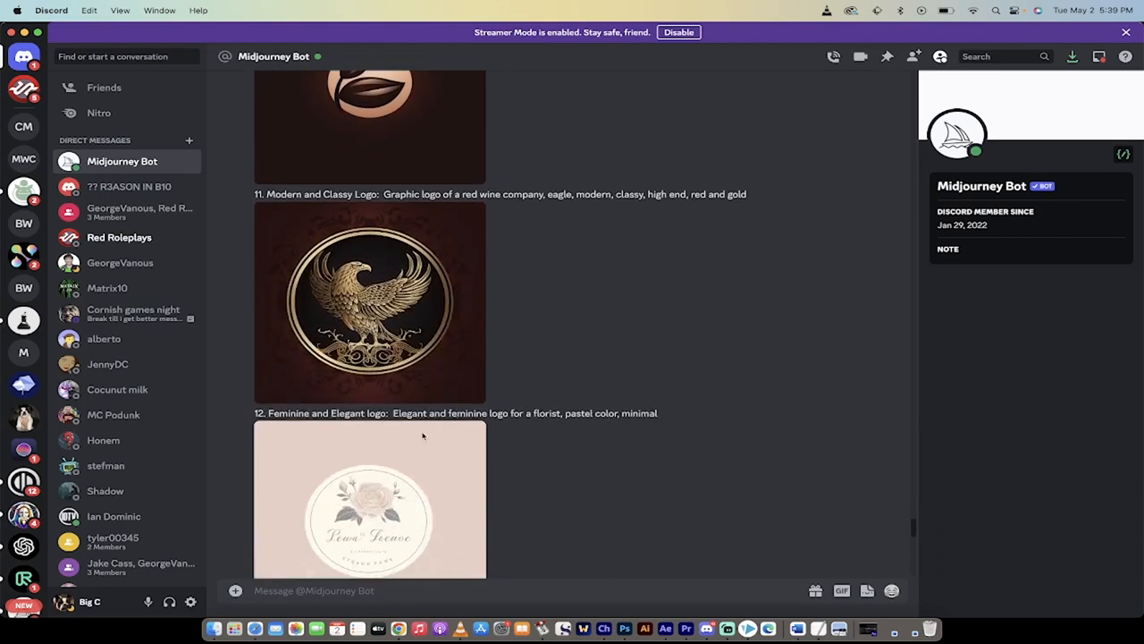
pyautogui.click(369, 302)
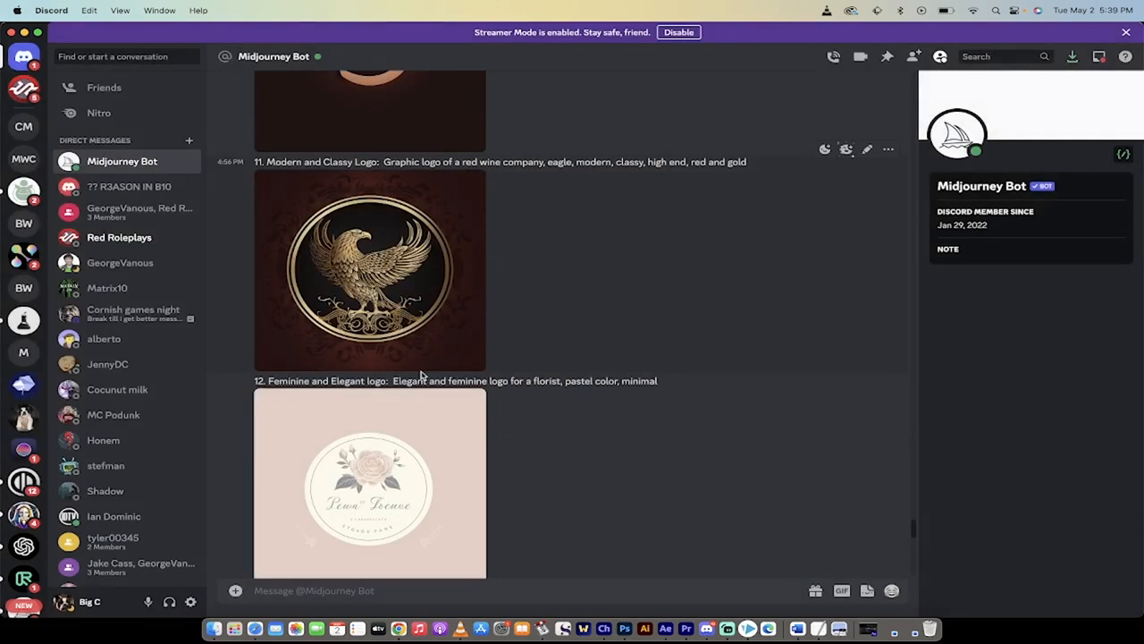
pyautogui.scroll(-3)
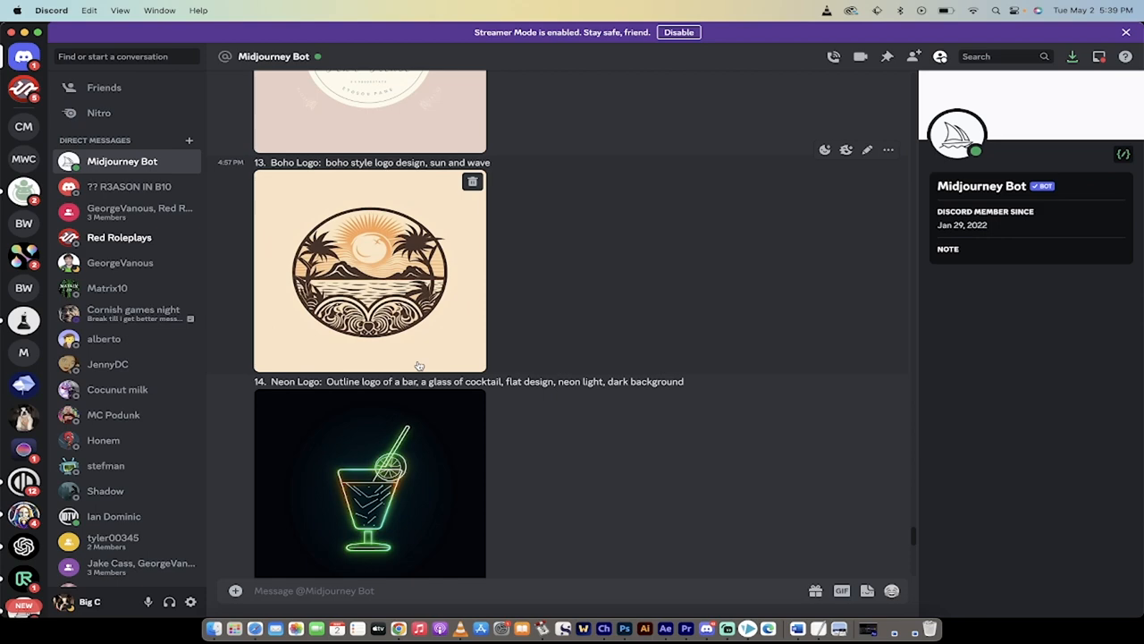
pyautogui.moveTo(598, 335)
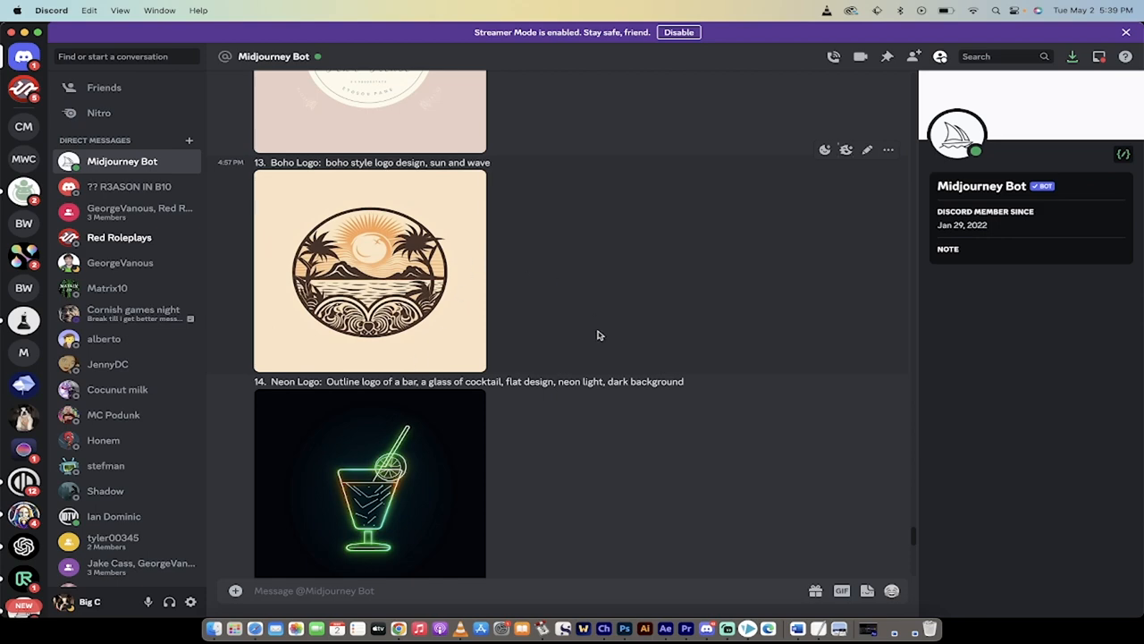
pyautogui.scroll(-3)
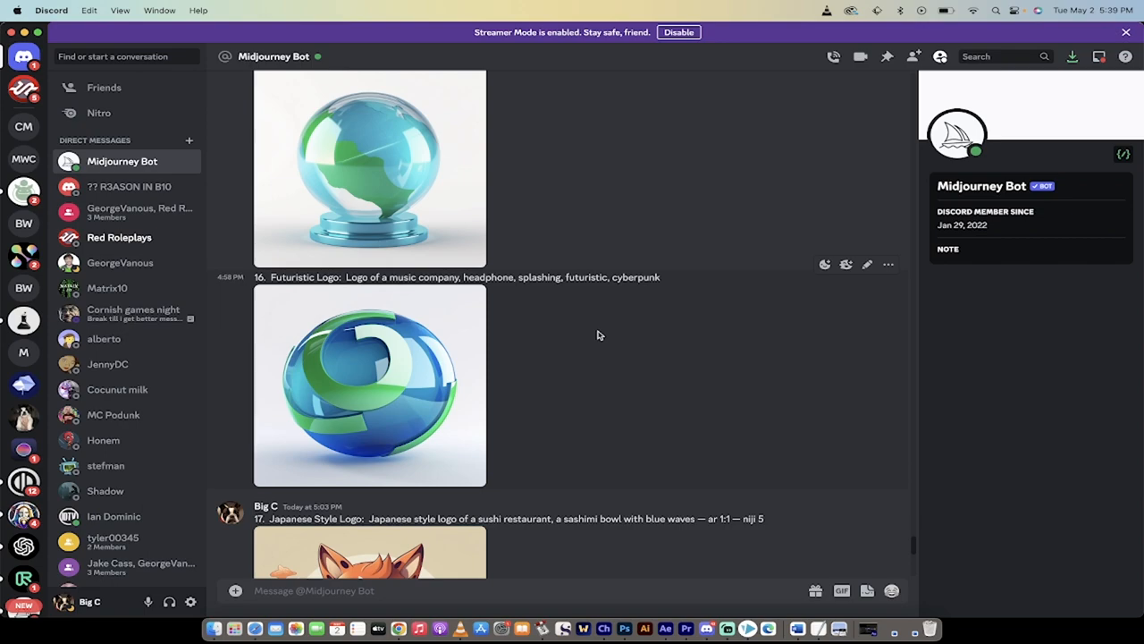
pyautogui.scroll(-3)
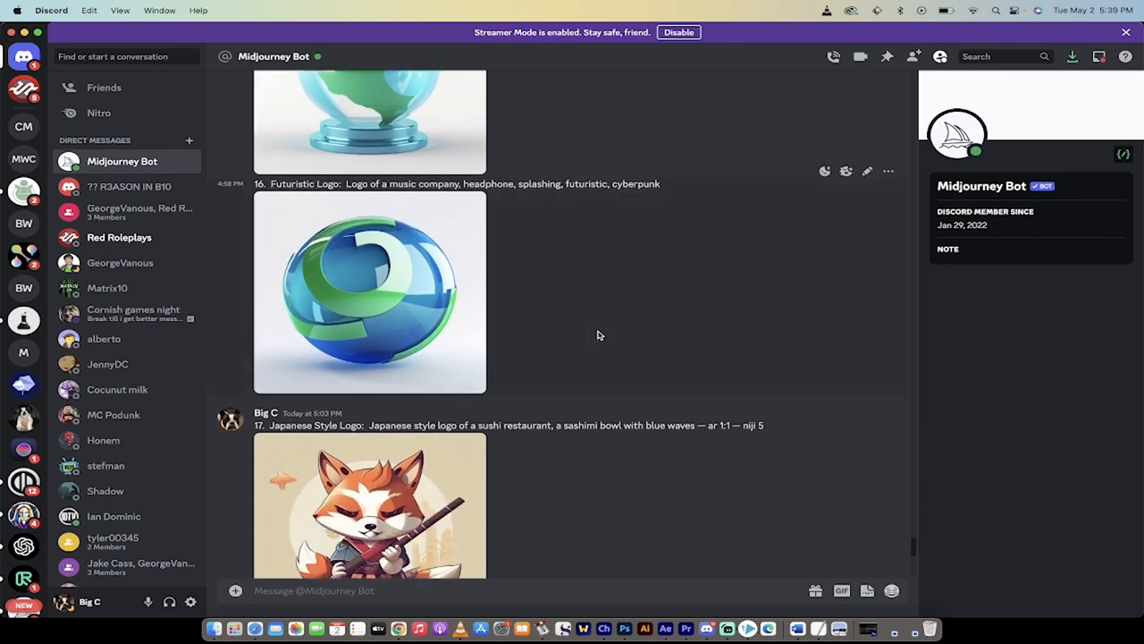
pyautogui.scroll(-3)
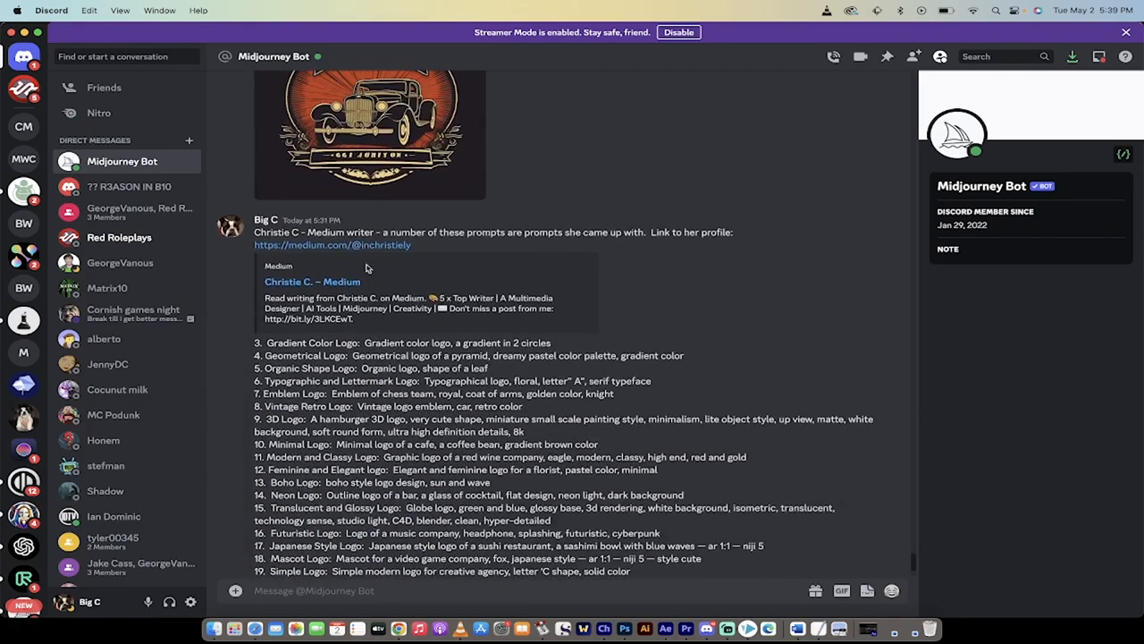
pyautogui.moveTo(463, 243)
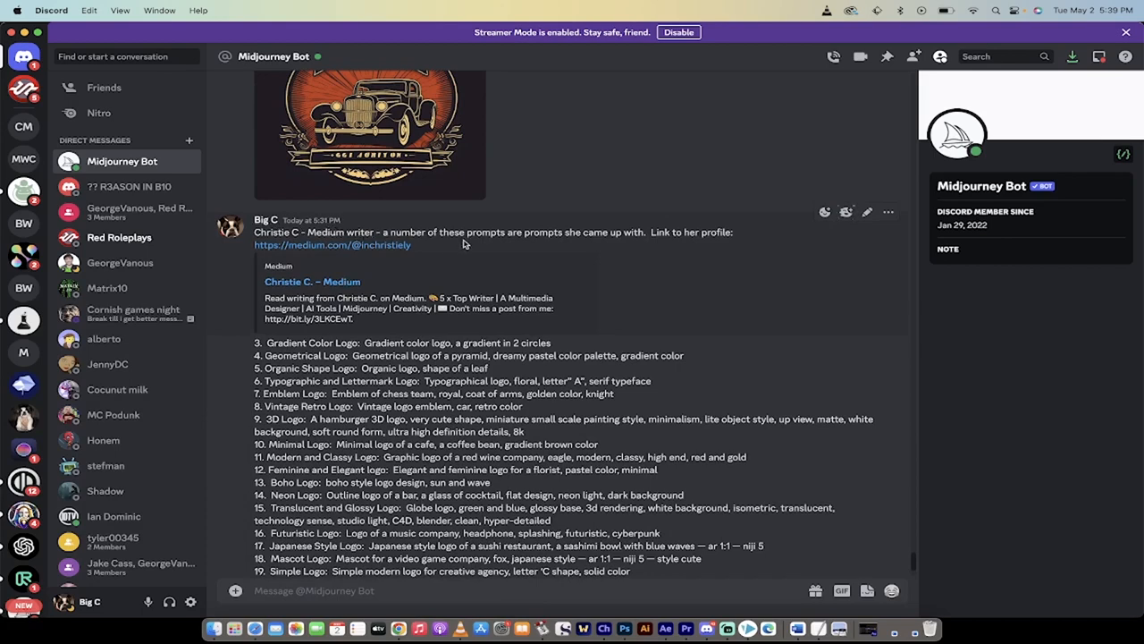
pyautogui.moveTo(488, 265)
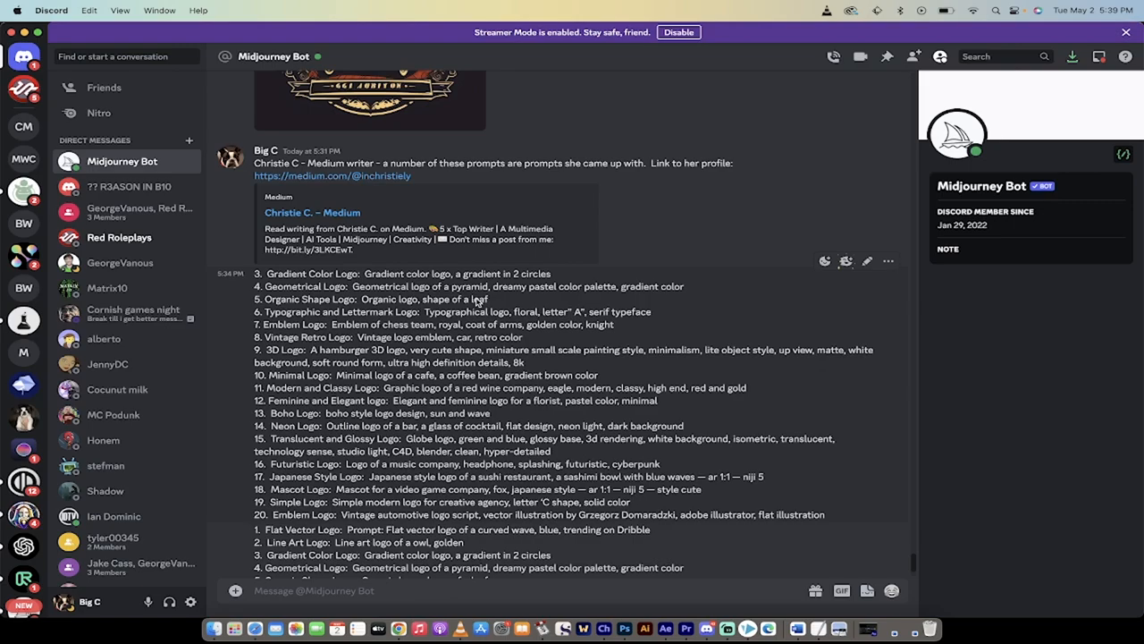
pyautogui.scroll(-3)
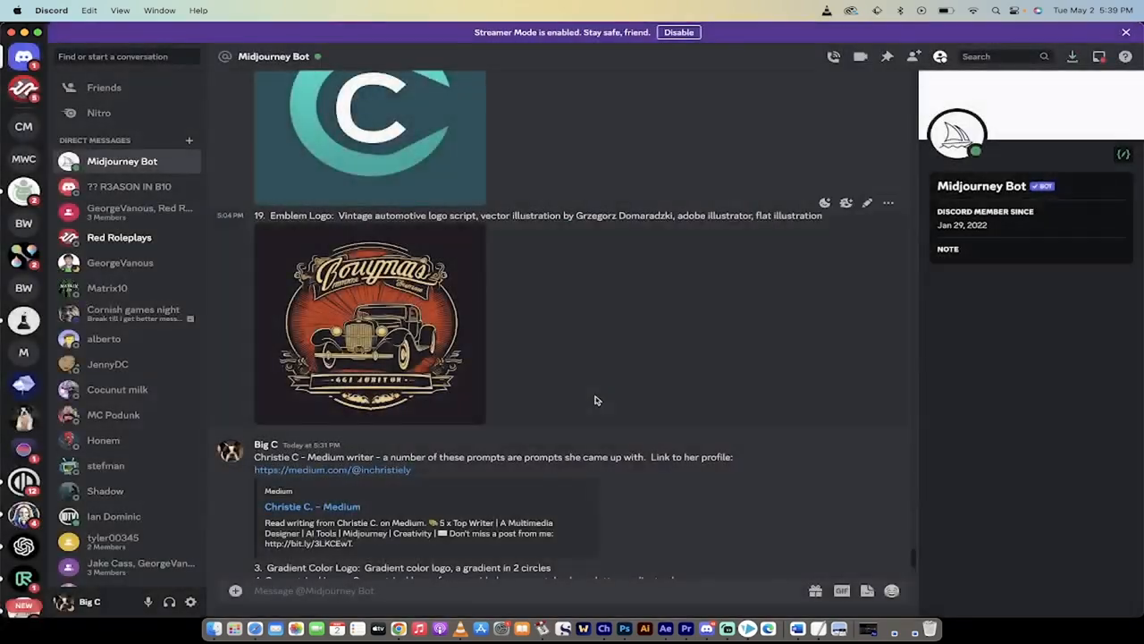
pyautogui.moveTo(377, 628)
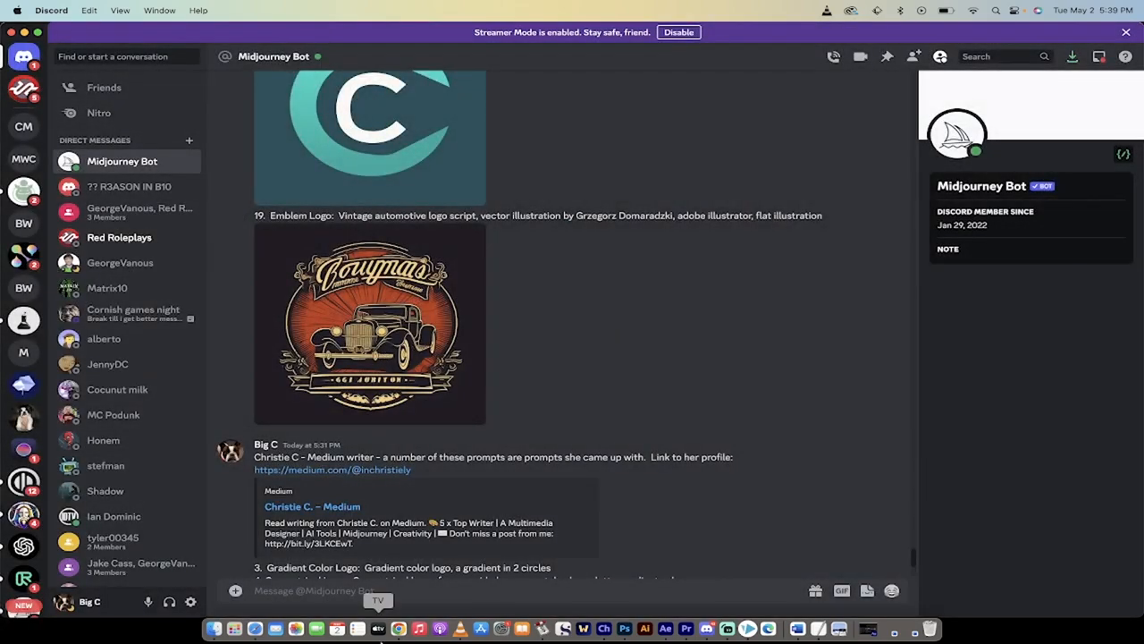
pyautogui.click(398, 628)
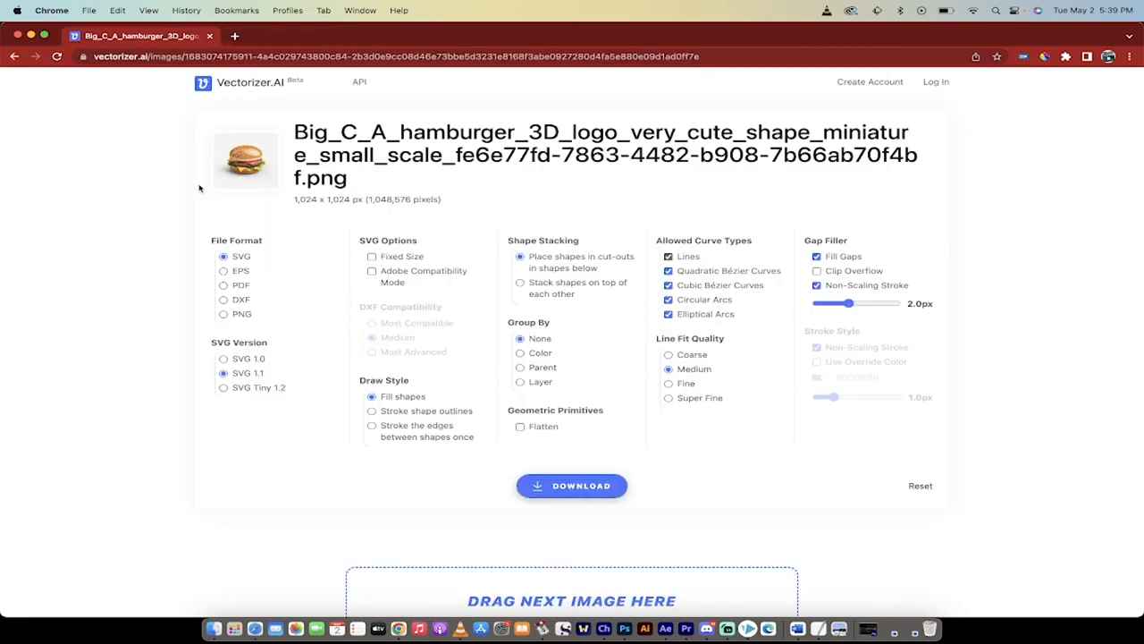
# Return Vectorizer.AI to its start page and open Finder to get the hamburger PNG
pyautogui.click(393, 57)
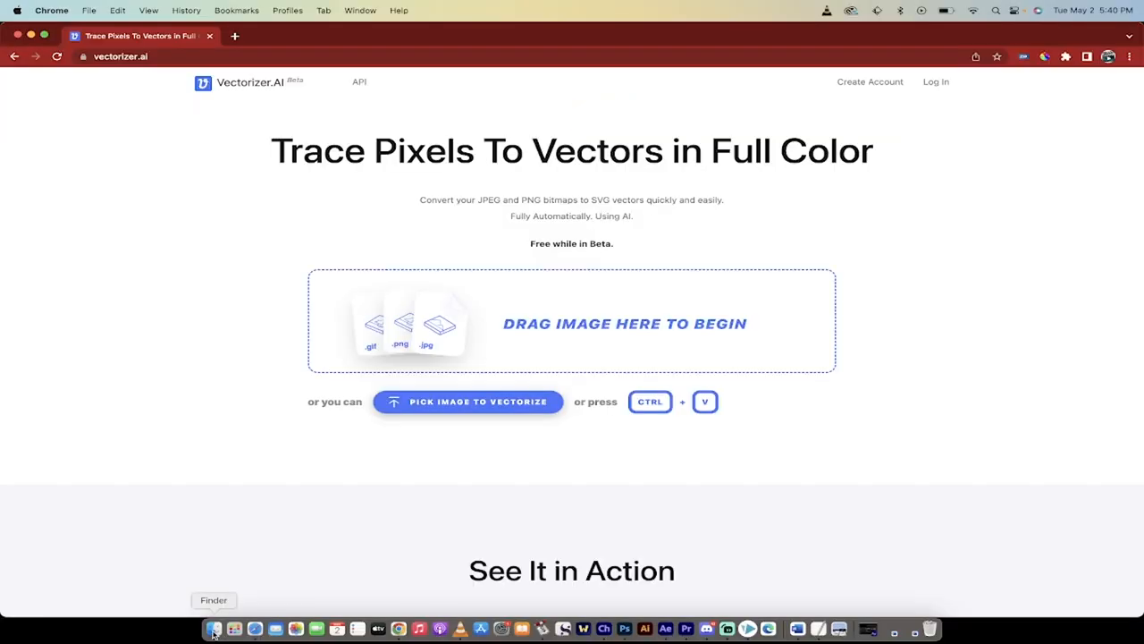
pyautogui.click(214, 628)
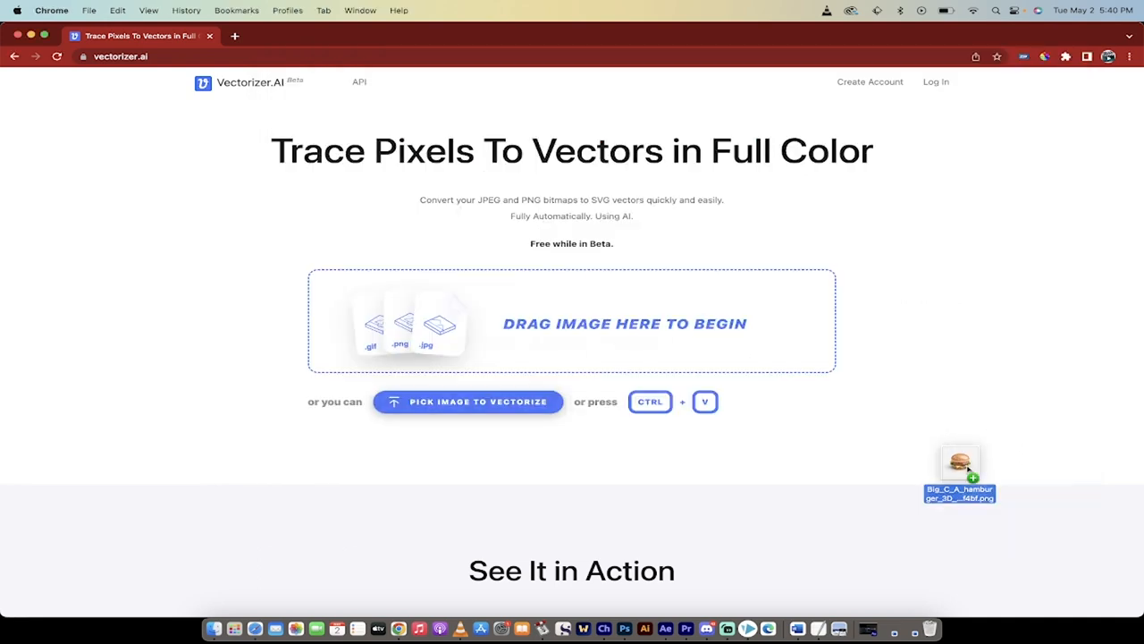
# Upload the hamburger PNG, download the traced SVG, and reveal it in Finder
pyautogui.moveTo(960, 474); pyautogui.dragTo(571, 322)
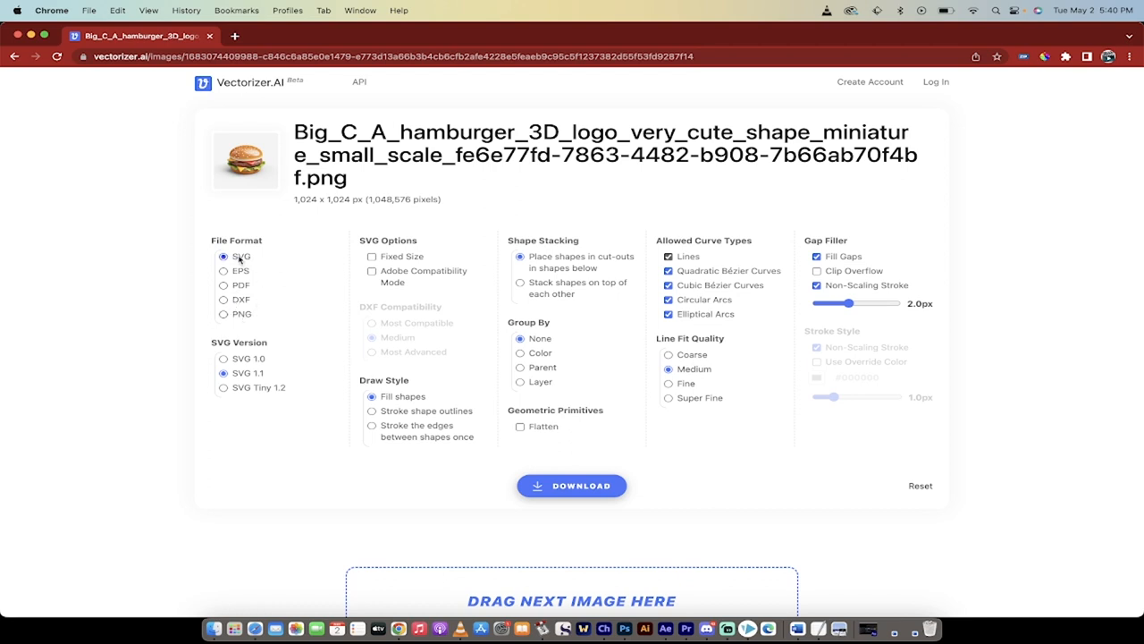
pyautogui.moveTo(368, 340)
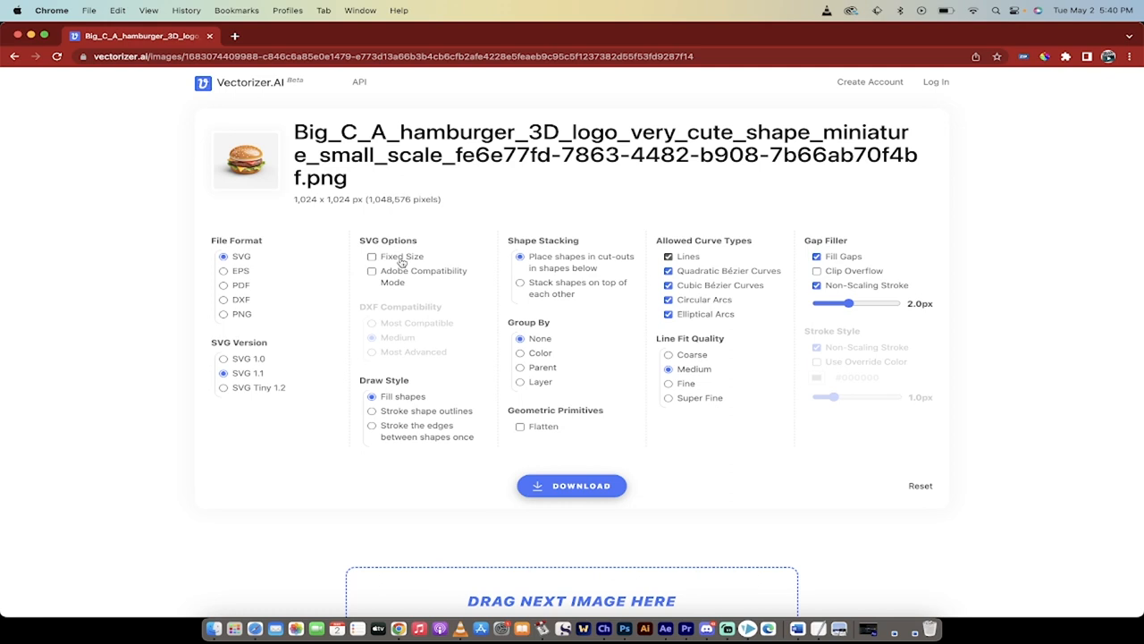
pyautogui.moveTo(414, 410)
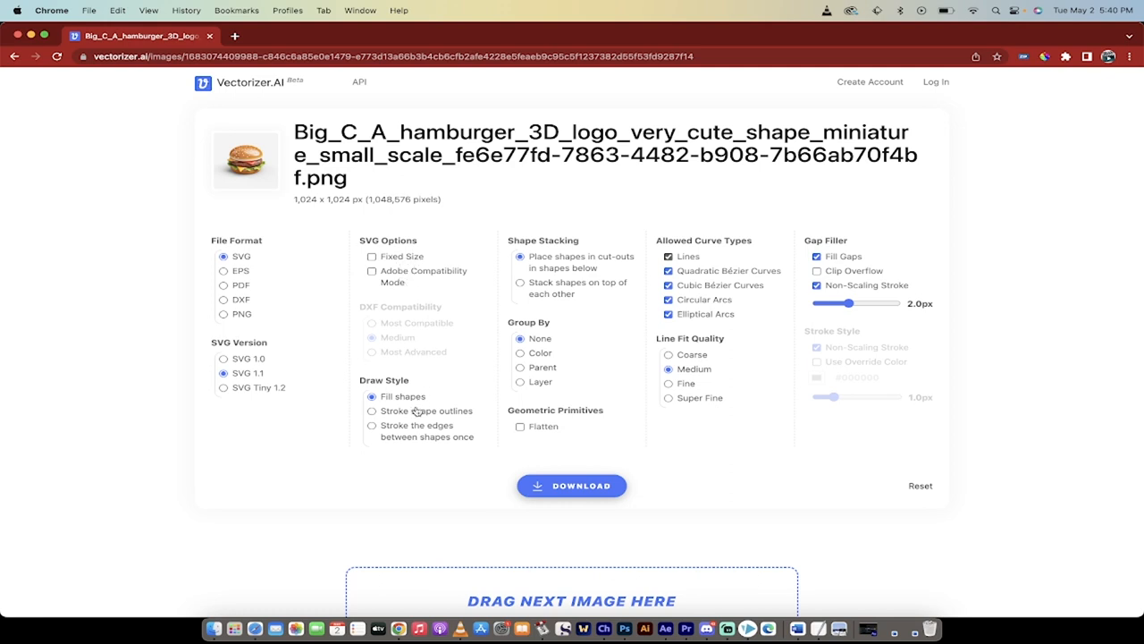
pyautogui.moveTo(418, 426)
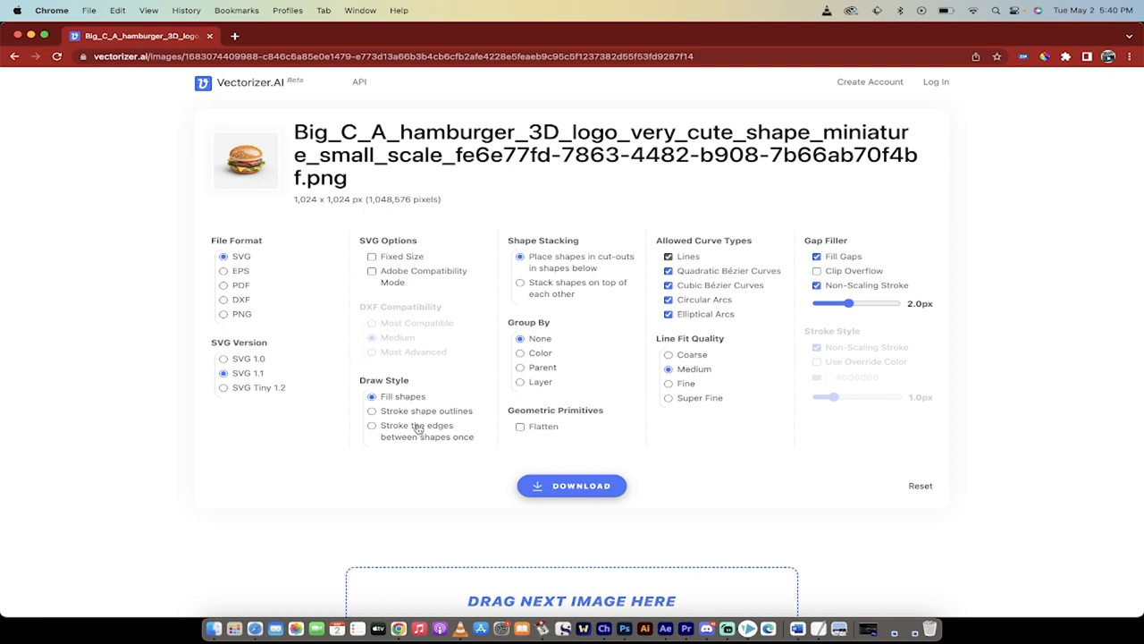
pyautogui.moveTo(583, 429)
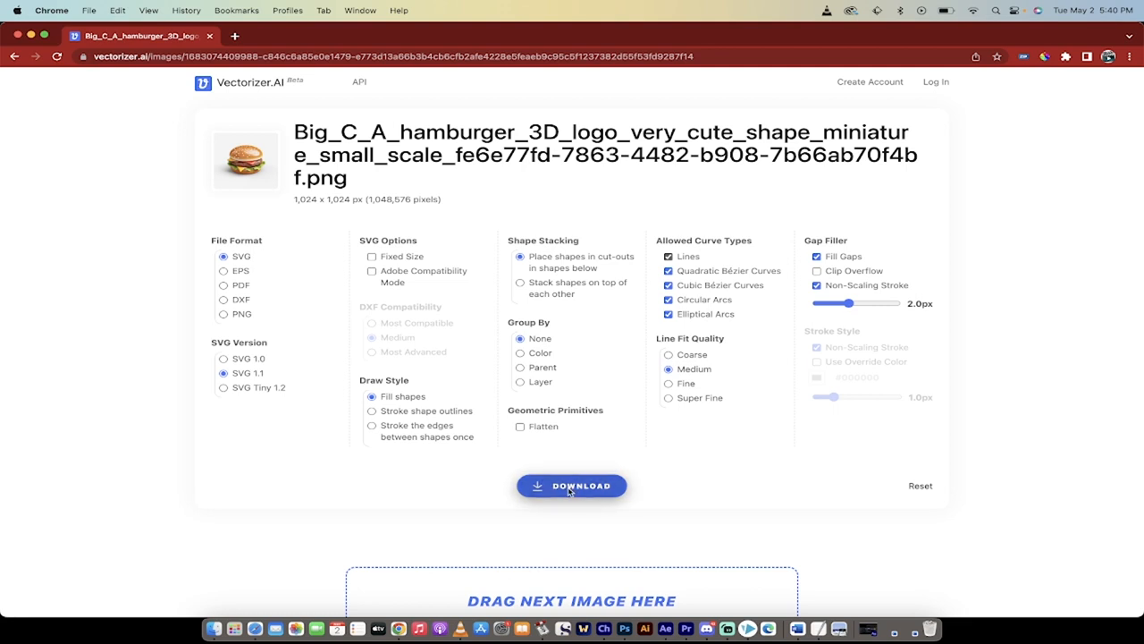
pyautogui.click(572, 485)
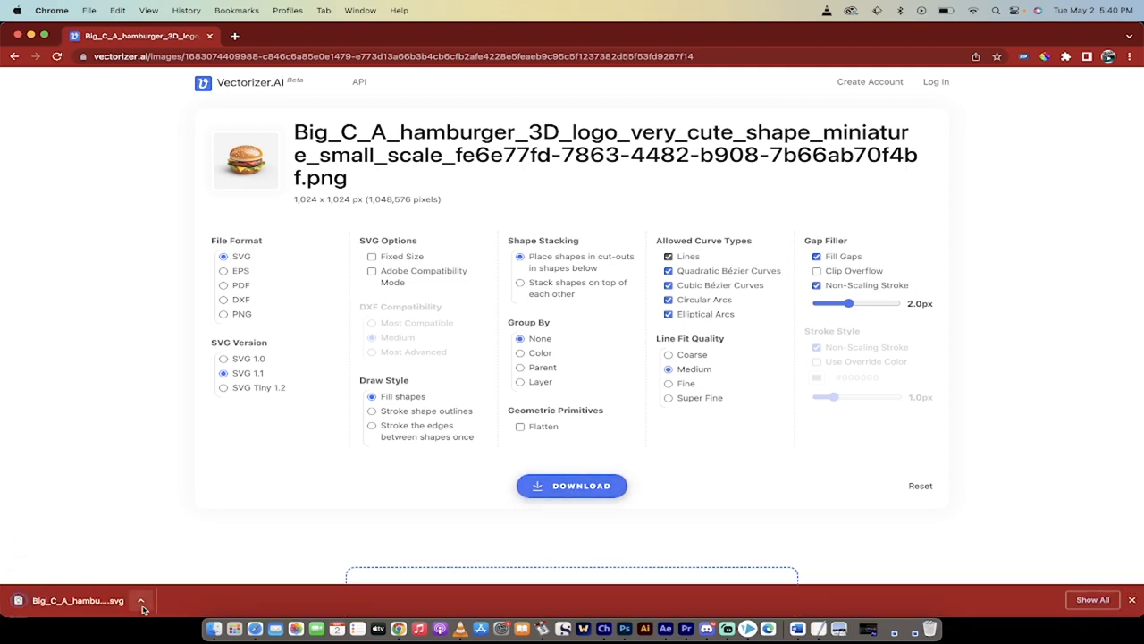
pyautogui.click(141, 600)
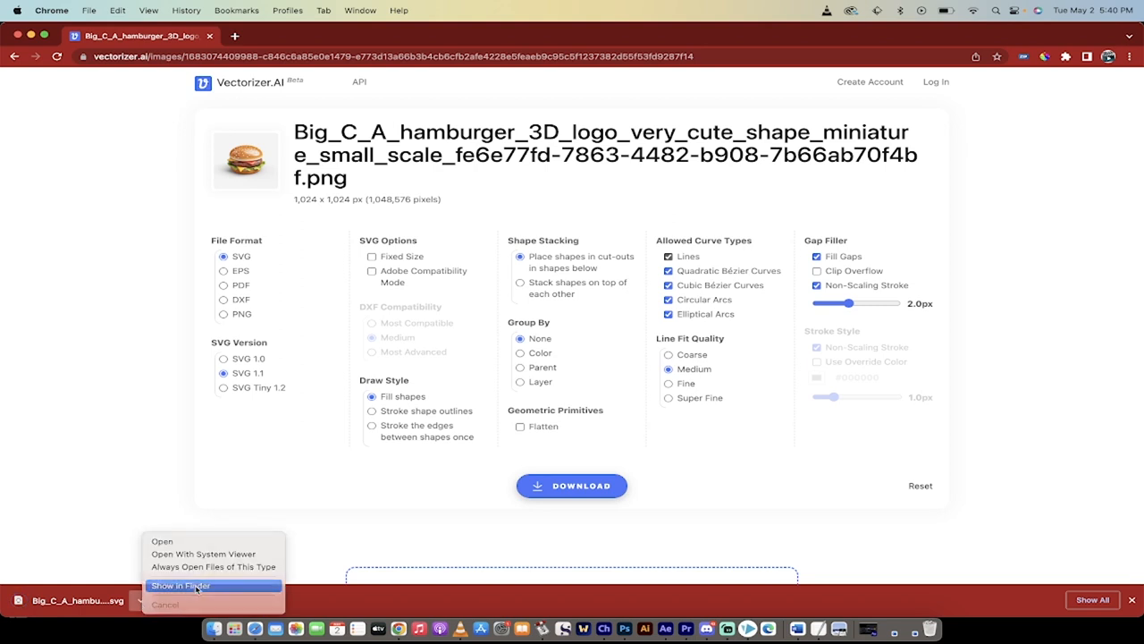
pyautogui.click(181, 585)
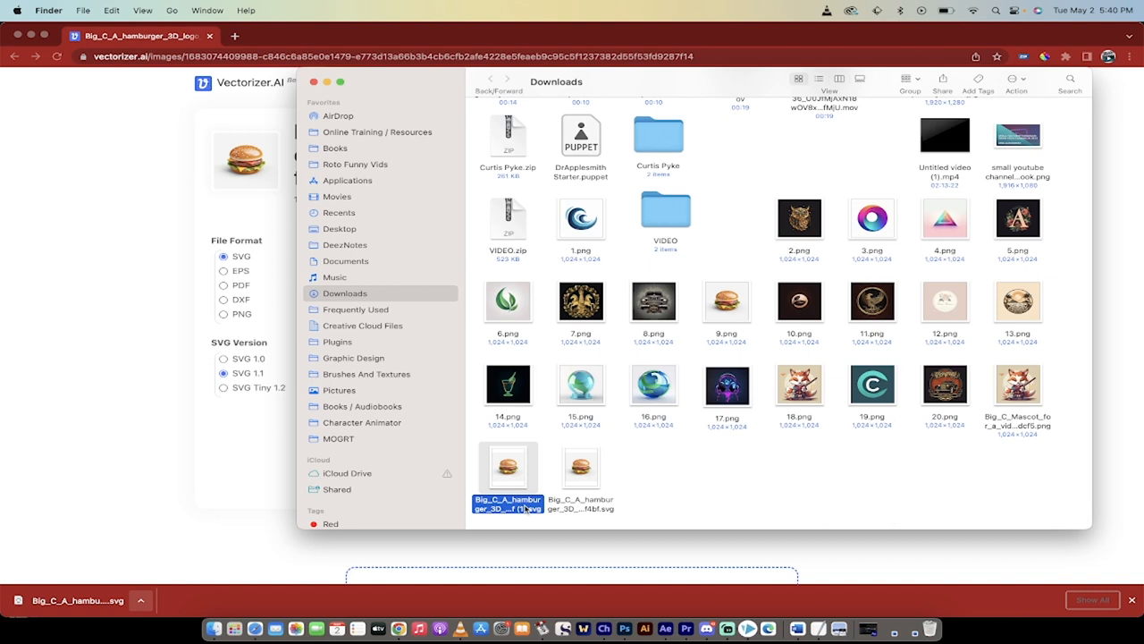
pyautogui.moveTo(507, 505)
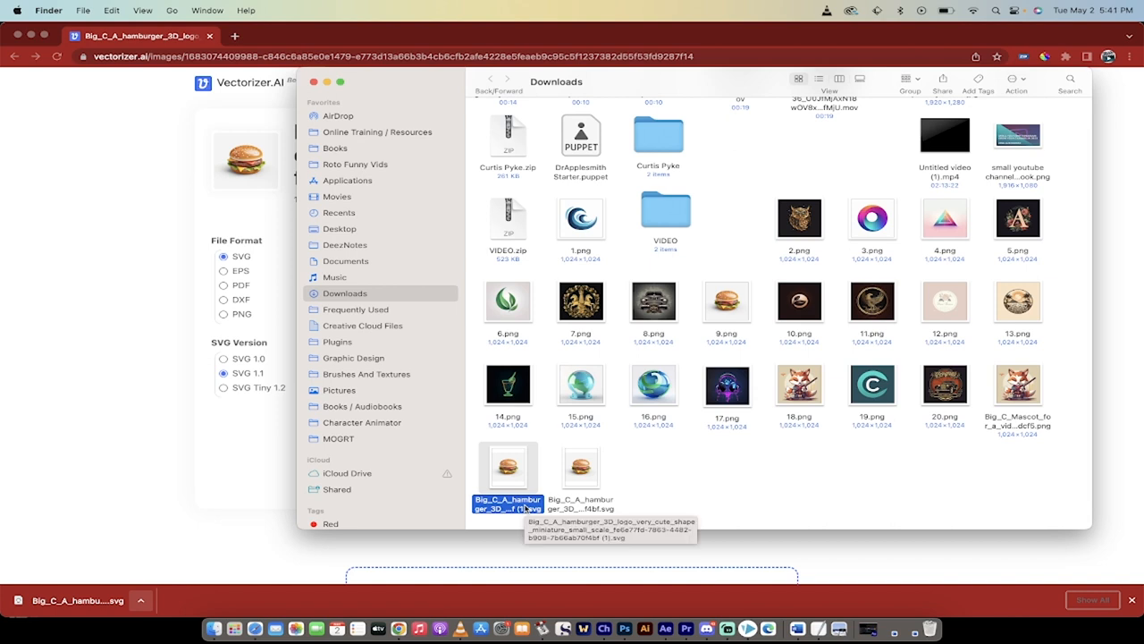
# Right-click the downloaded hamburger logo SVG in Downloads to bring up its actions
pyautogui.rightClick(508, 470)
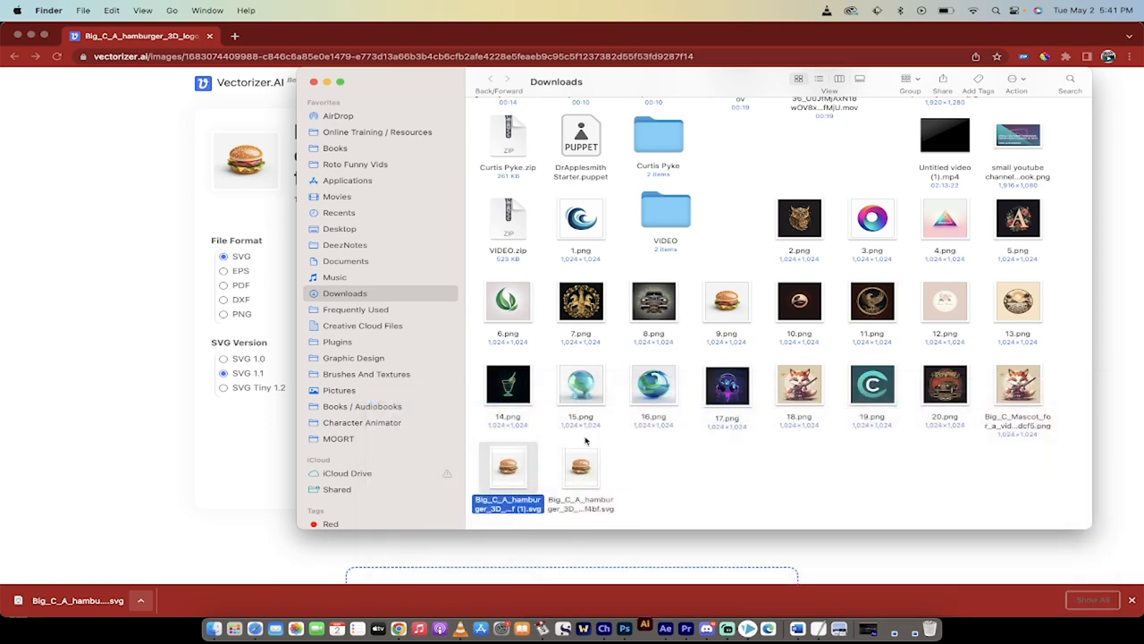
pyautogui.moveTo(388, 450)
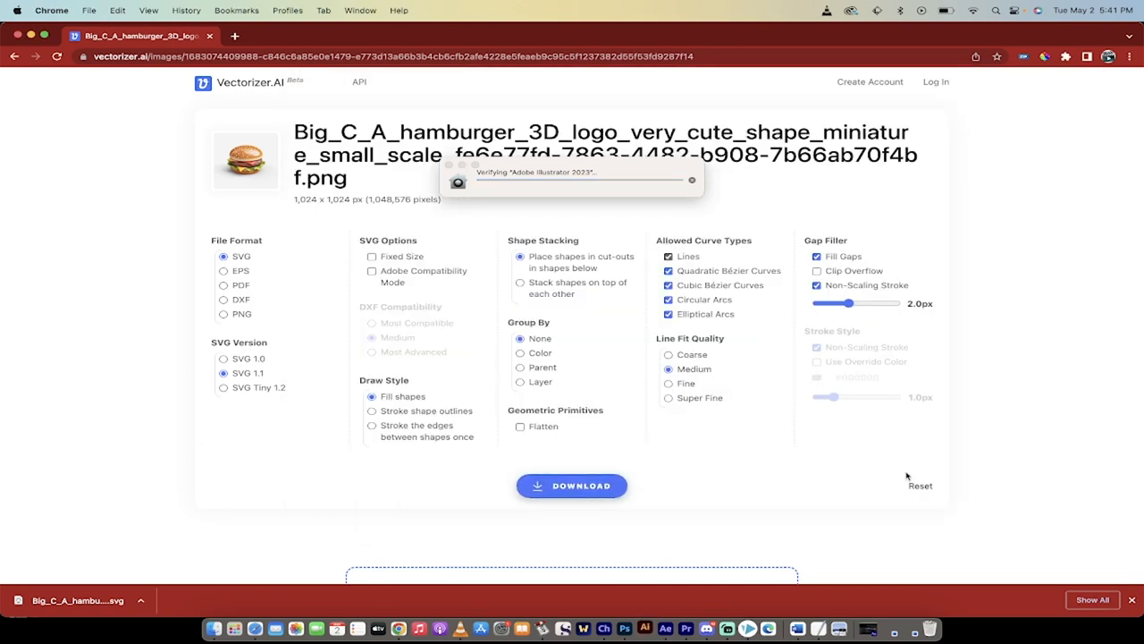
pyautogui.moveTo(767, 543)
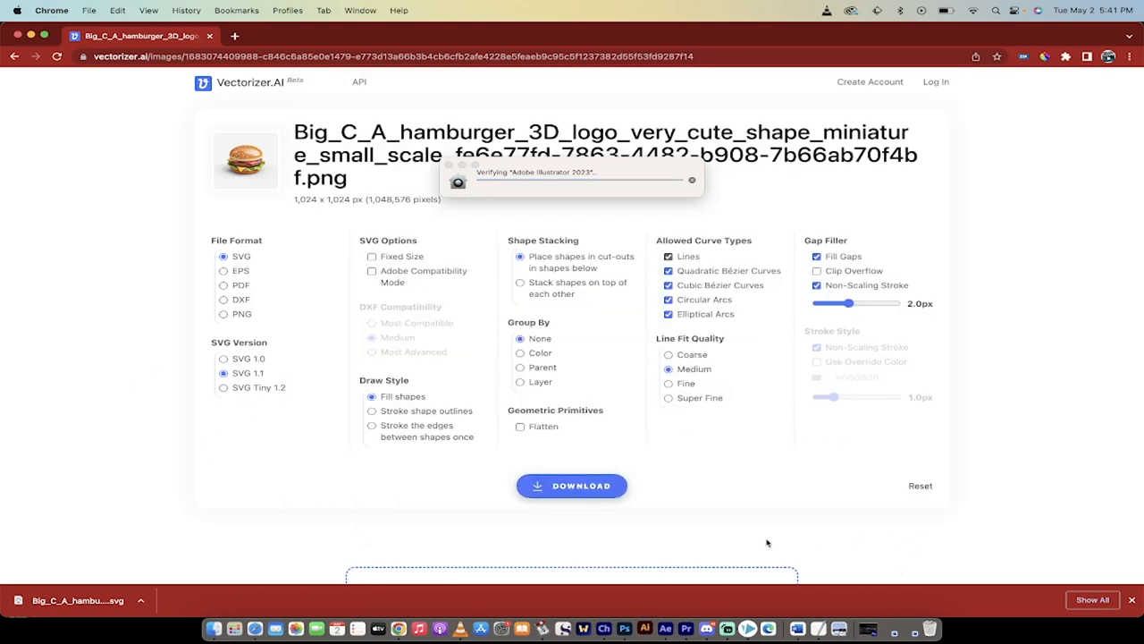